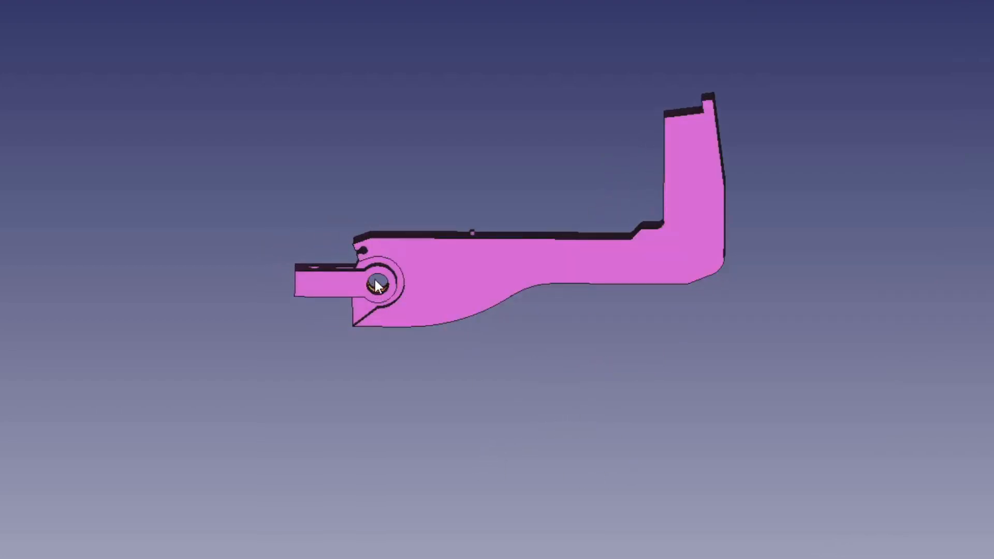
# Orbit the lever to an oblique view showing its top edge, thickness and pivot end
pyautogui.moveTo(378, 285); pyautogui.dragTo(630, 410)
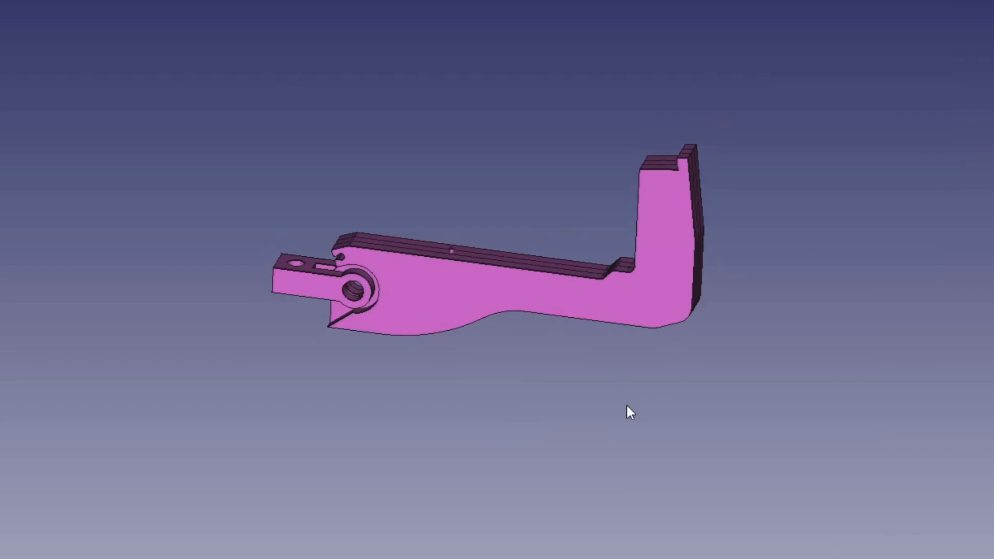
pyautogui.moveTo(630, 412); pyautogui.dragTo(632, 303)
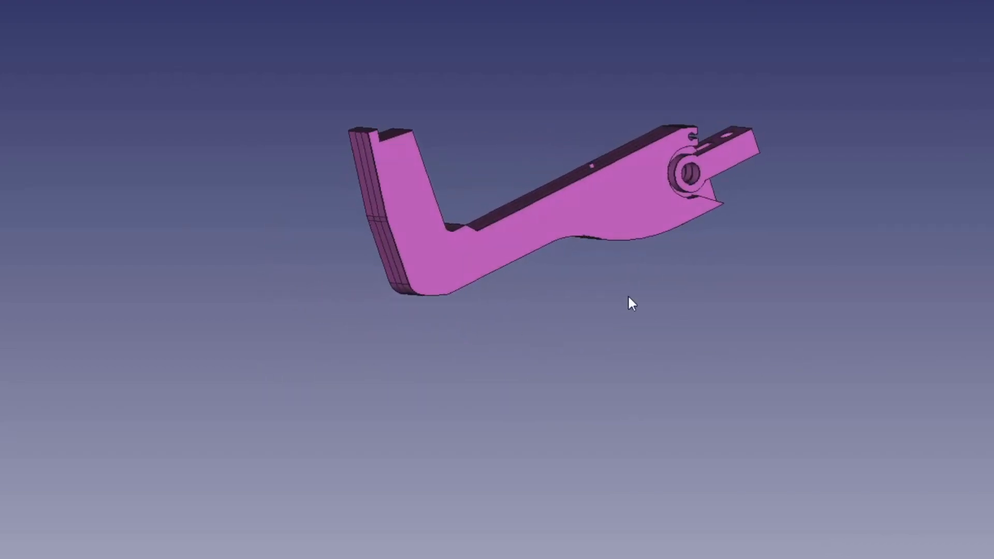
pyautogui.moveTo(632, 302); pyautogui.dragTo(618, 393)
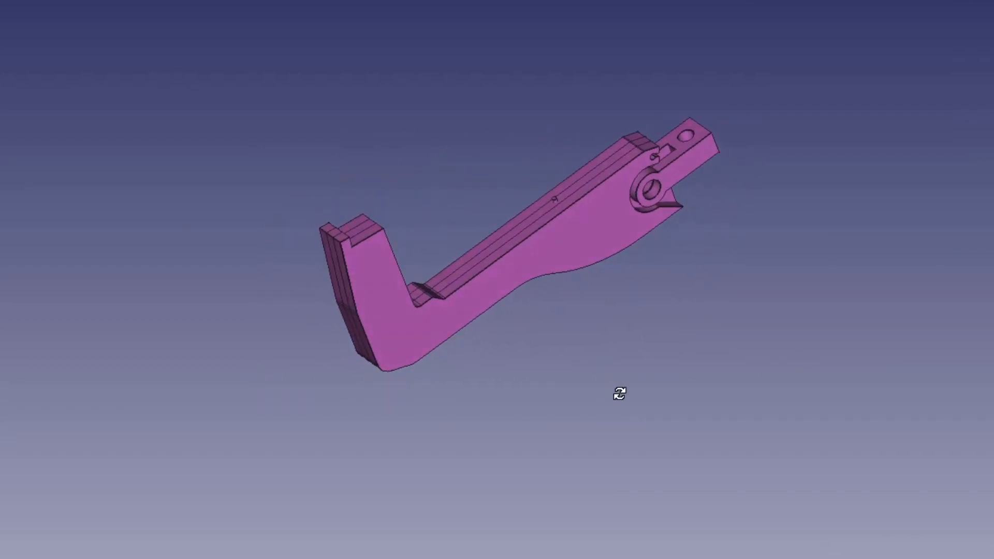